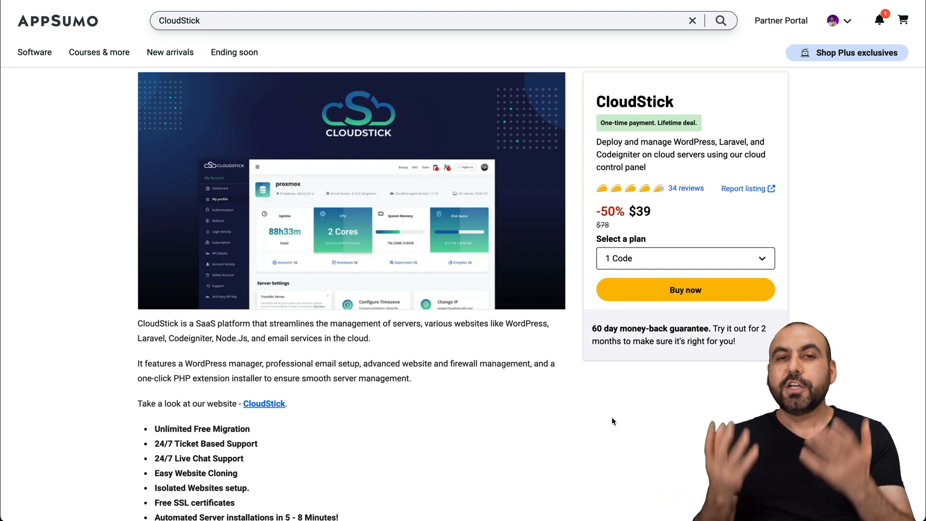
Select the connected Hostinger server to reach its Choose Web App page
scroll("down", 3)
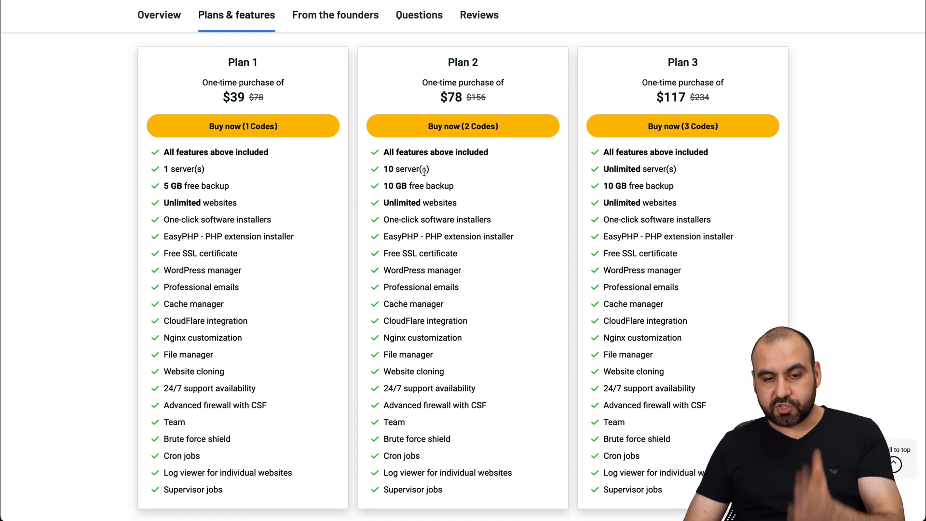
mouse_move(714, 184)
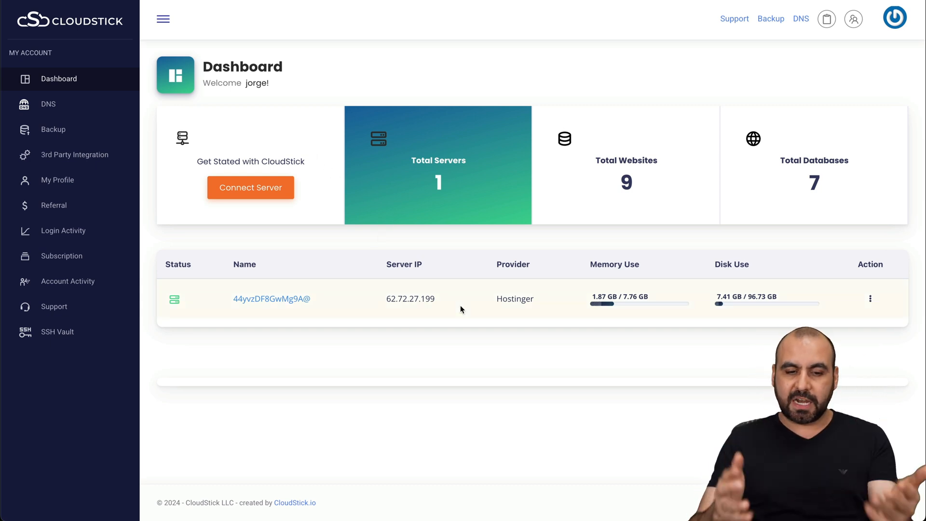
left_click(272, 298)
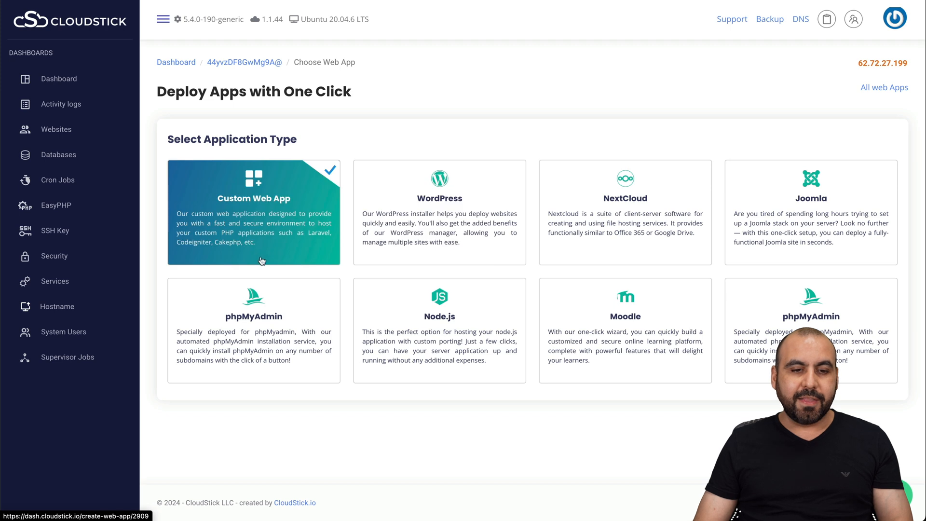
Choose WordPress as the application type, bringing up the Add WordPress form
left_click(439, 213)
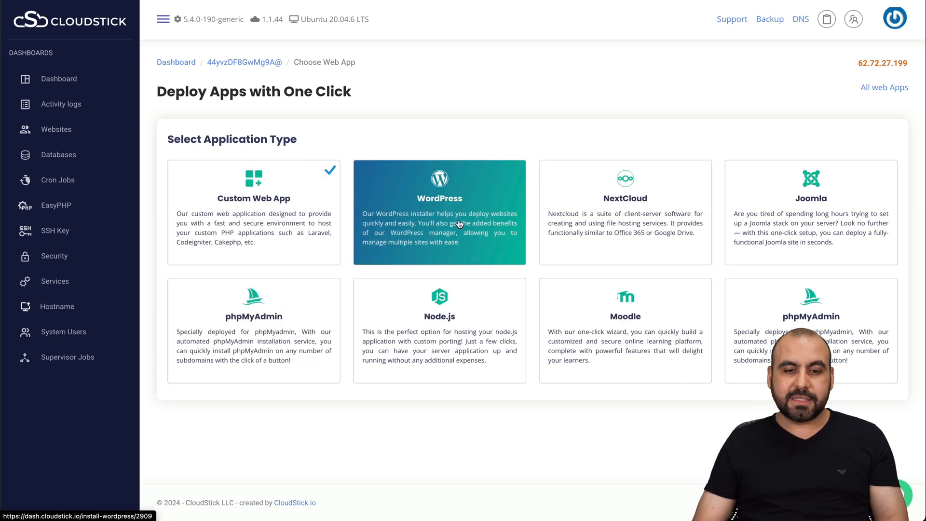
left_click(439, 211)
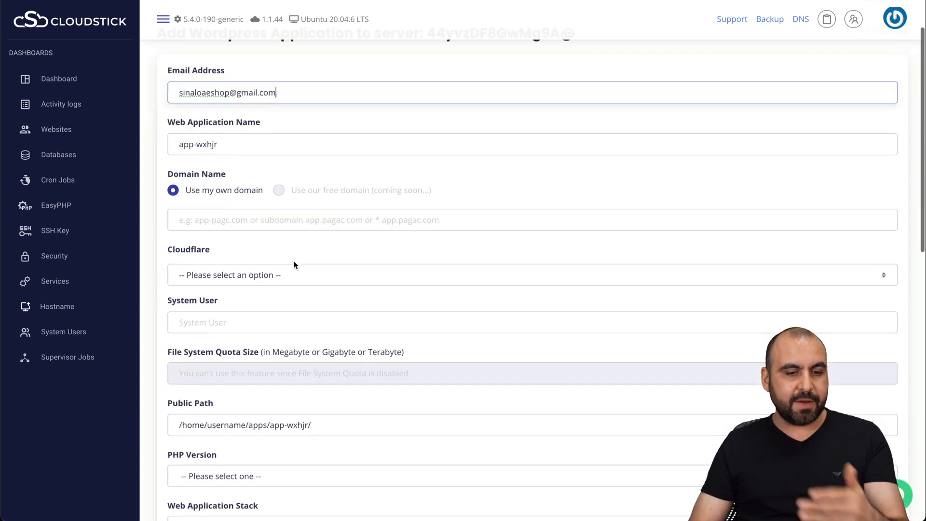
scroll("up", 3)
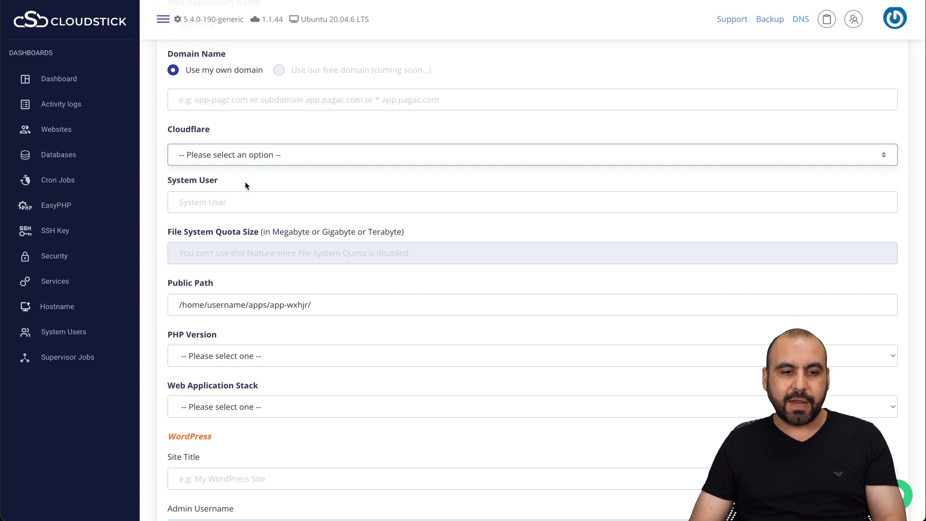
scroll("down", 3)
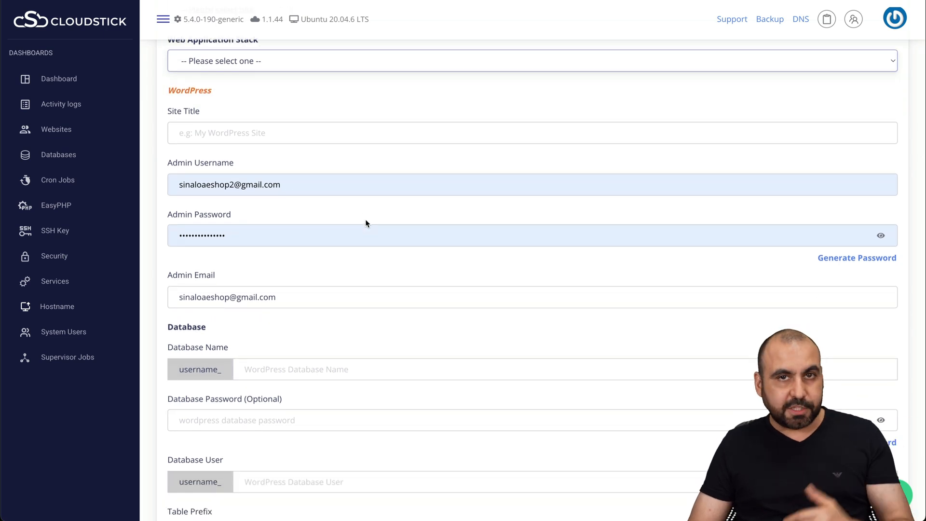
scroll("down", 3)
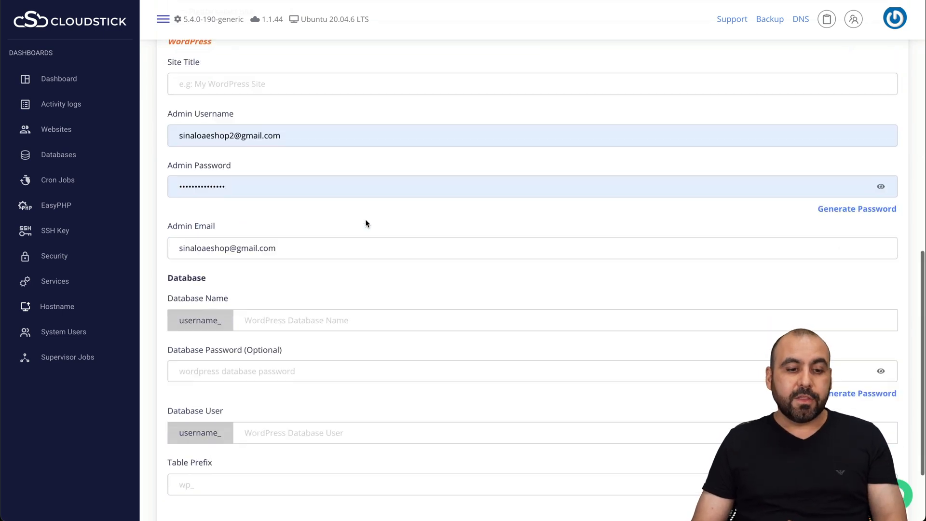